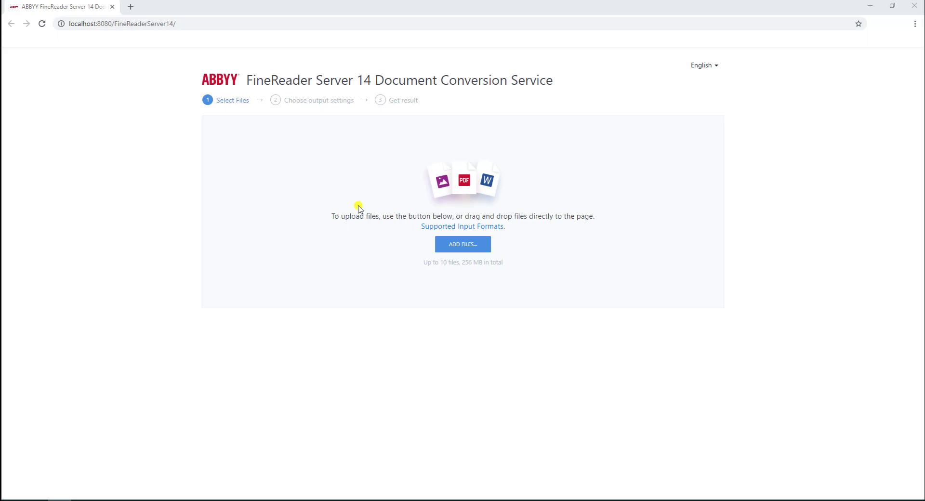
mouse_move(792, 200)
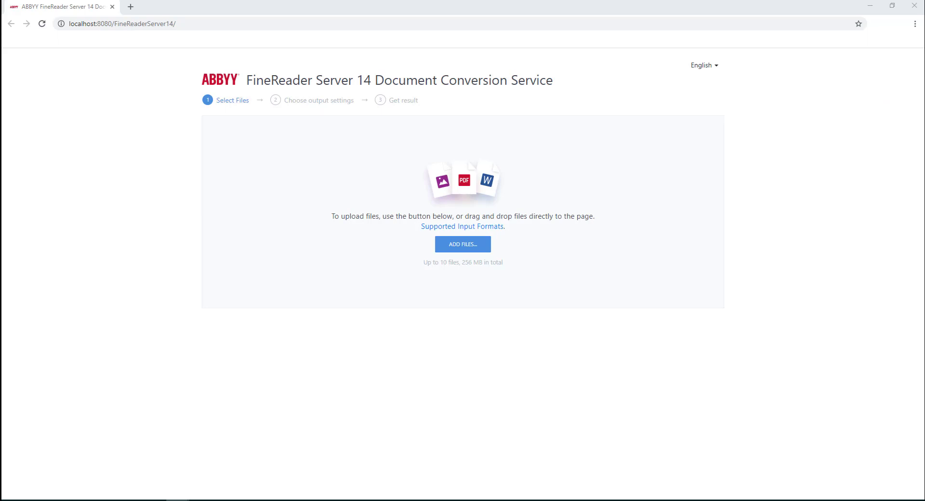
- Add the five Sample TIF files (Sample 2–6) to the upload list
click(463, 243)
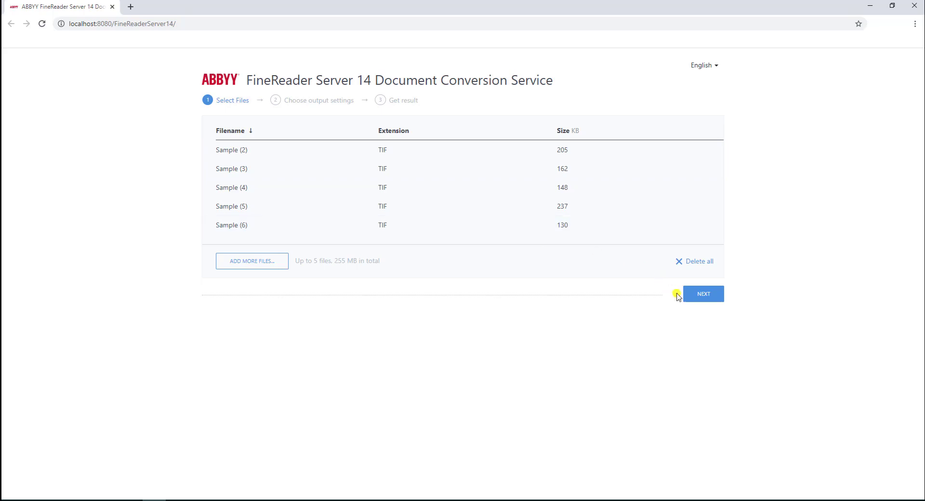
- Proceed to output settings, keeping DOC format and English recognition language
click(704, 294)
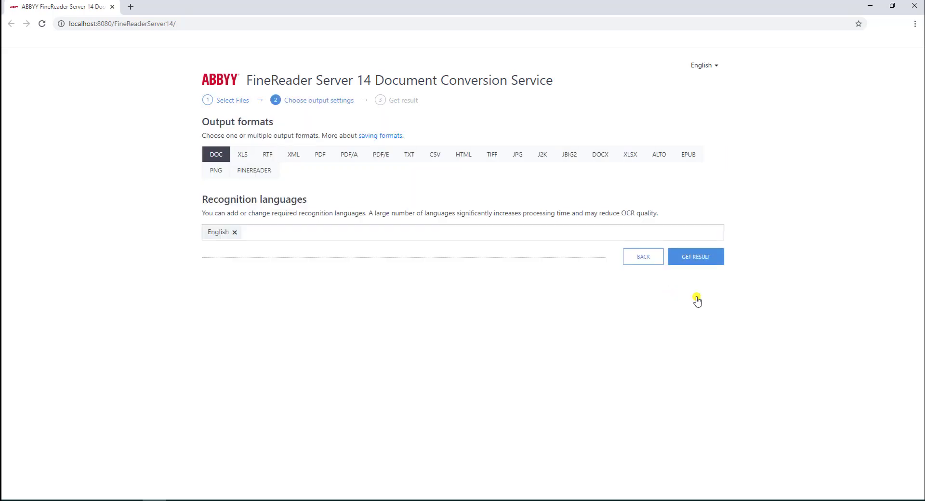
mouse_move(330, 109)
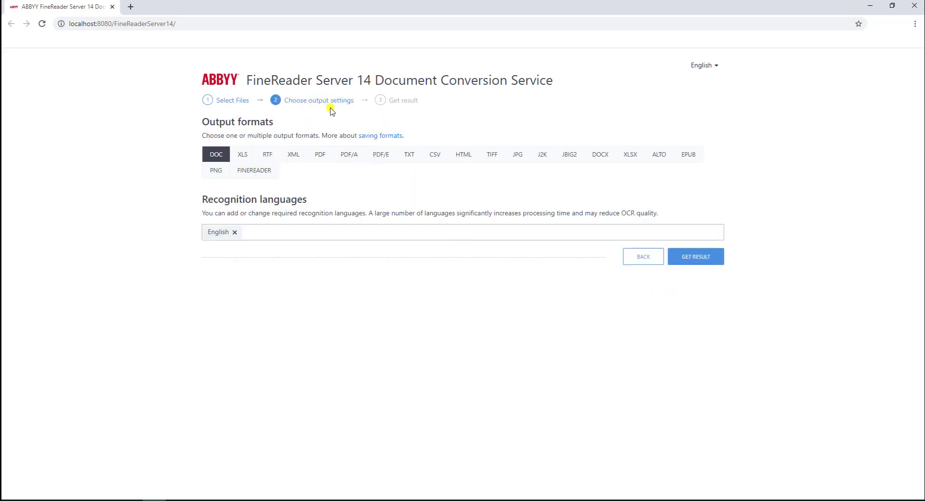
mouse_move(267, 153)
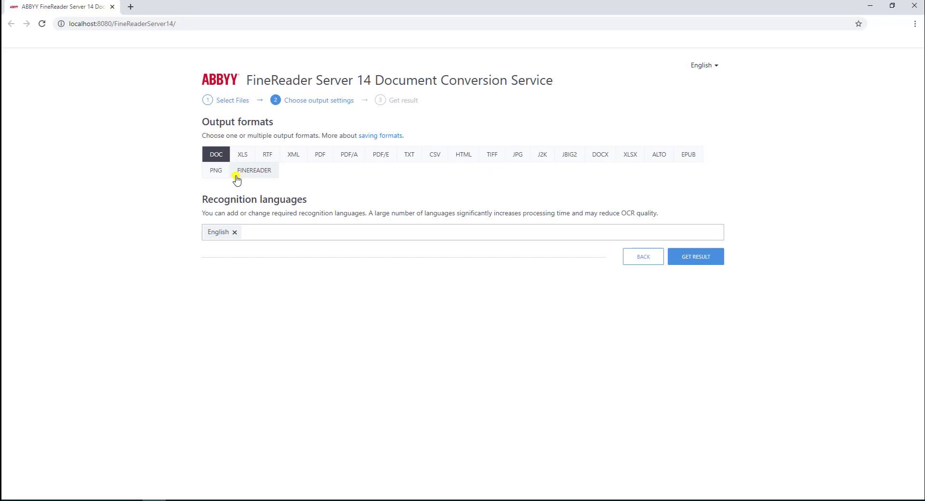
mouse_move(299, 237)
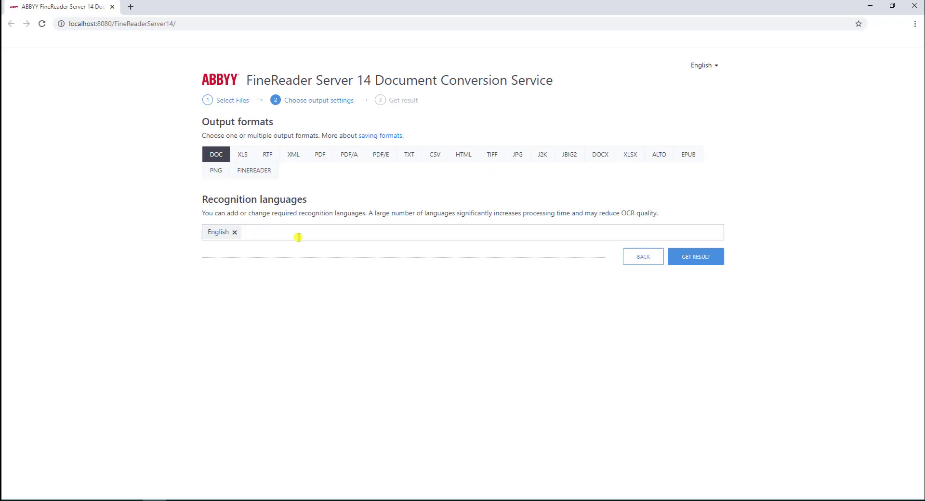
mouse_move(372, 191)
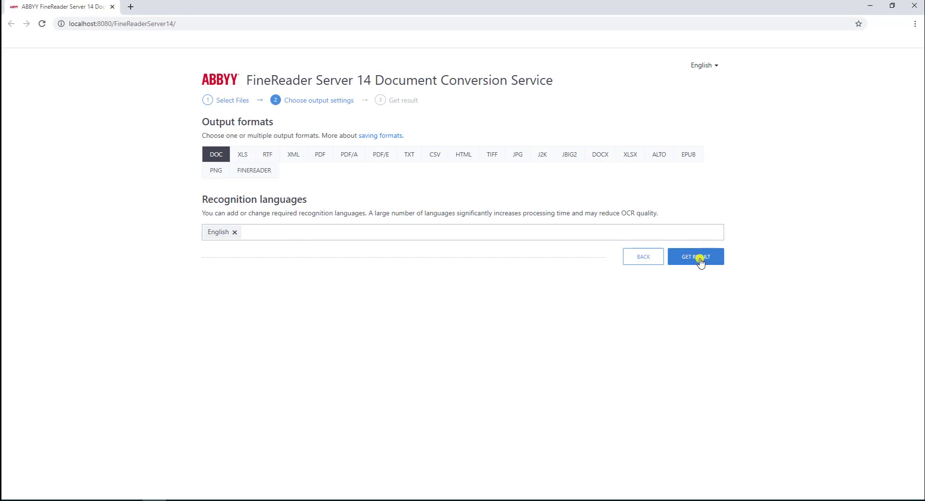
- Run the conversion so all five samples are processed to DOC with download links
click(696, 256)
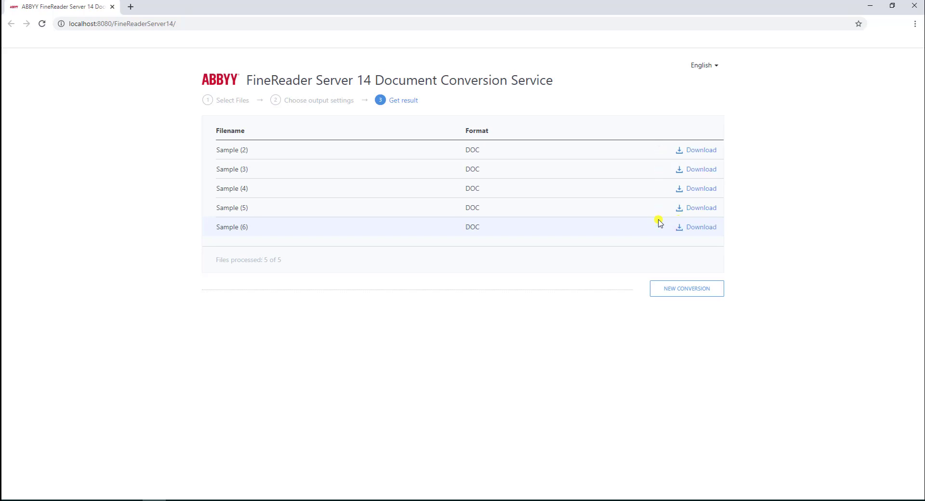
mouse_move(544, 106)
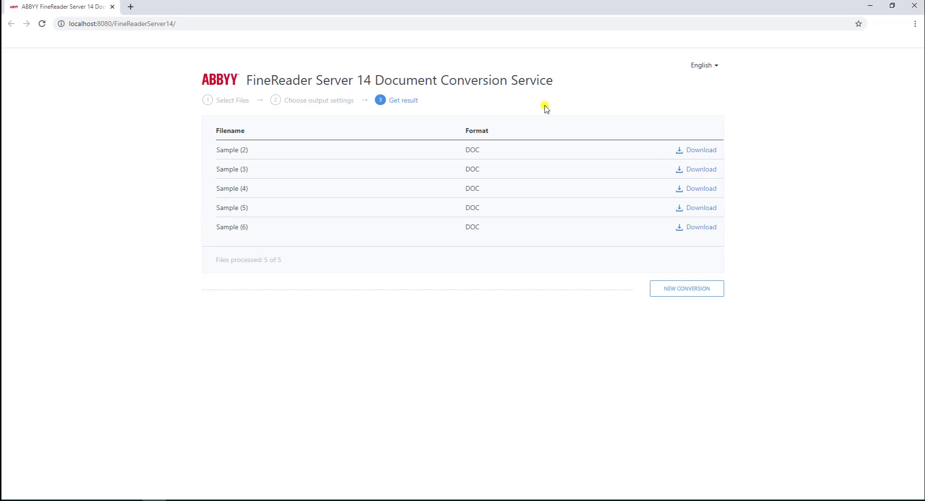
mouse_move(496, 201)
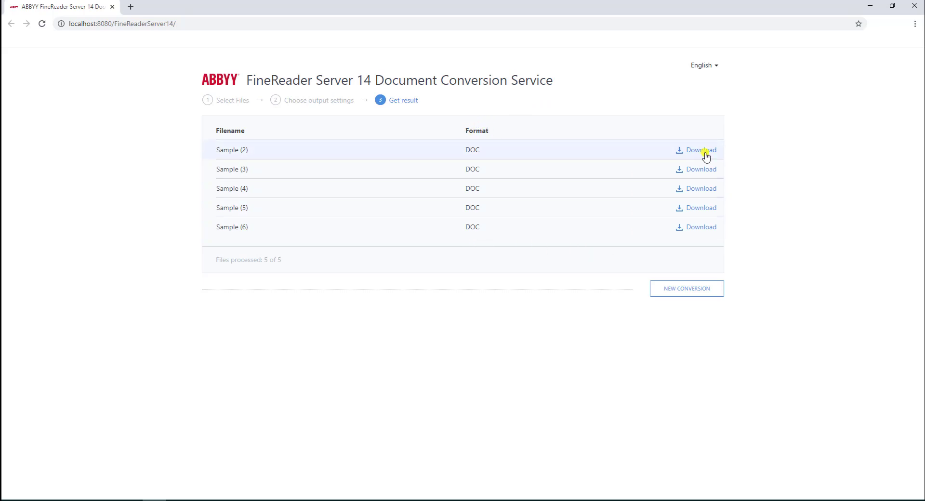
- Download the converted Sample (2) DOC and view it from the browser's download bar
click(701, 150)
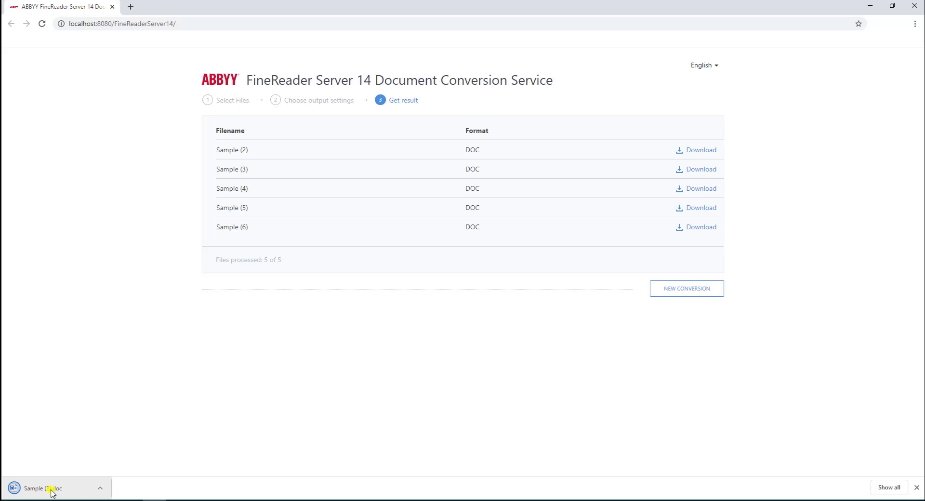
click(51, 489)
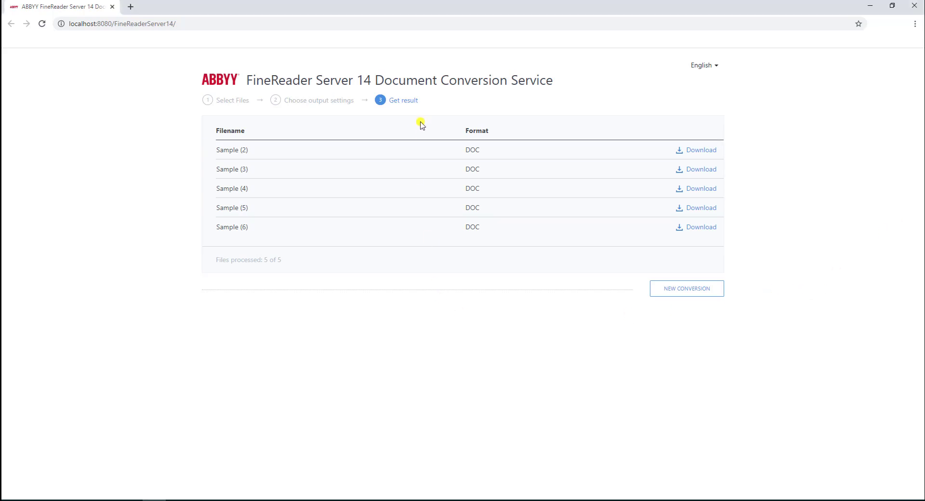
mouse_move(445, 378)
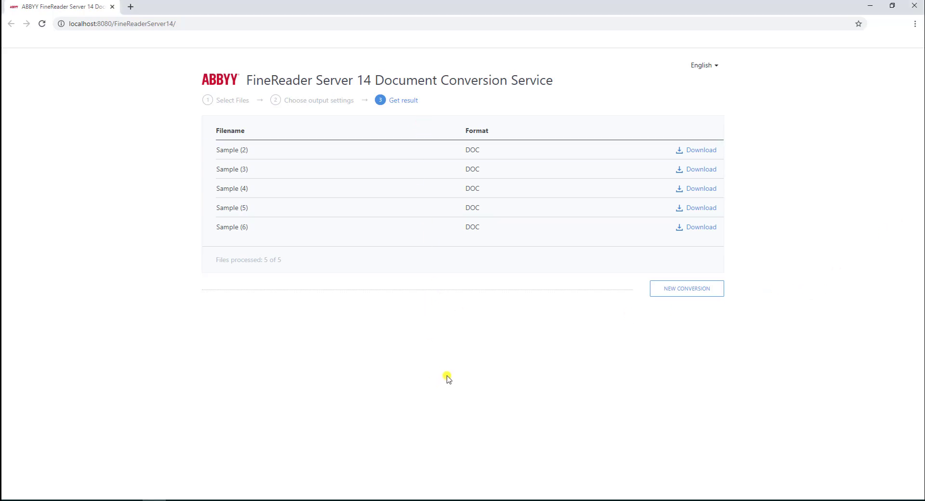
mouse_move(453, 350)
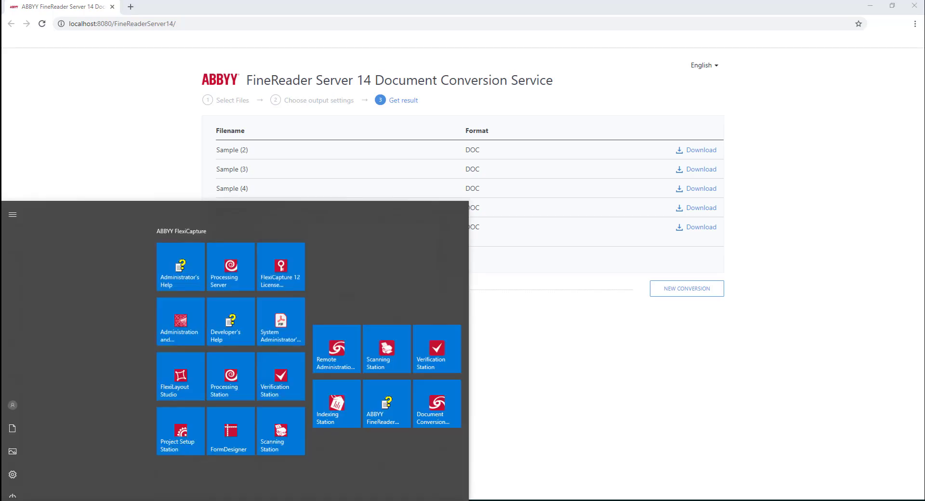
- Launch the Administration Console, then view default-options.js from the FineReaderServerWS folder in Notepad++
click(364, 327)
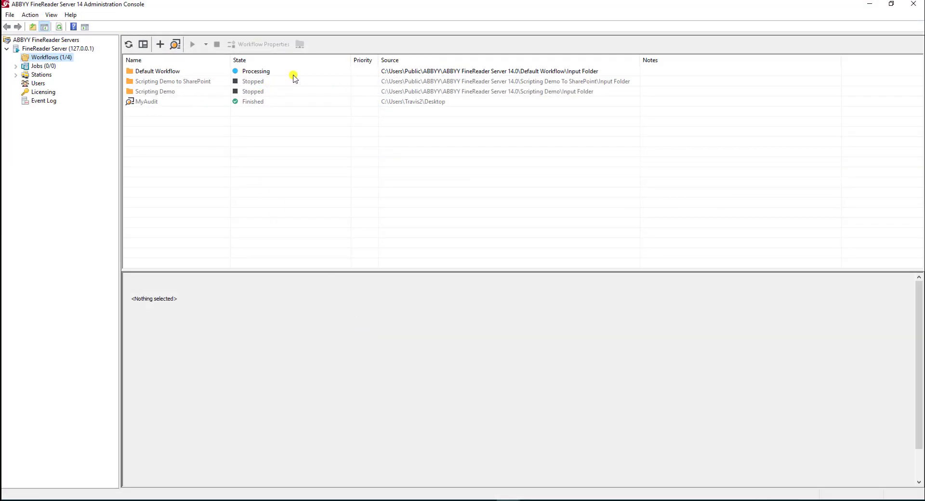
mouse_move(252, 79)
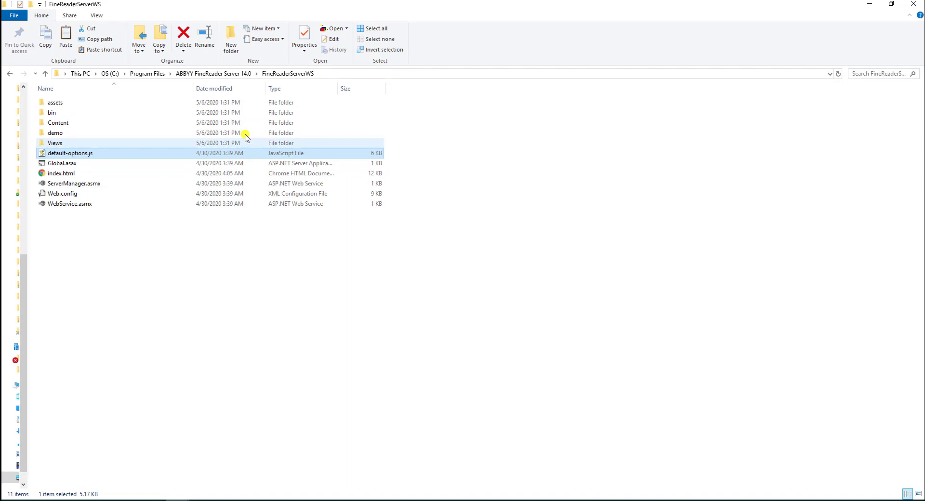
right_click(67, 153)
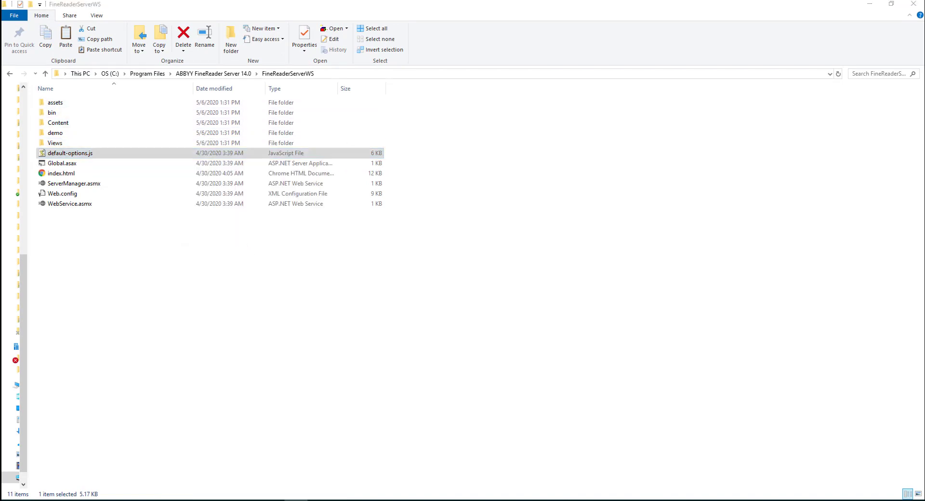
double_click(69, 154)
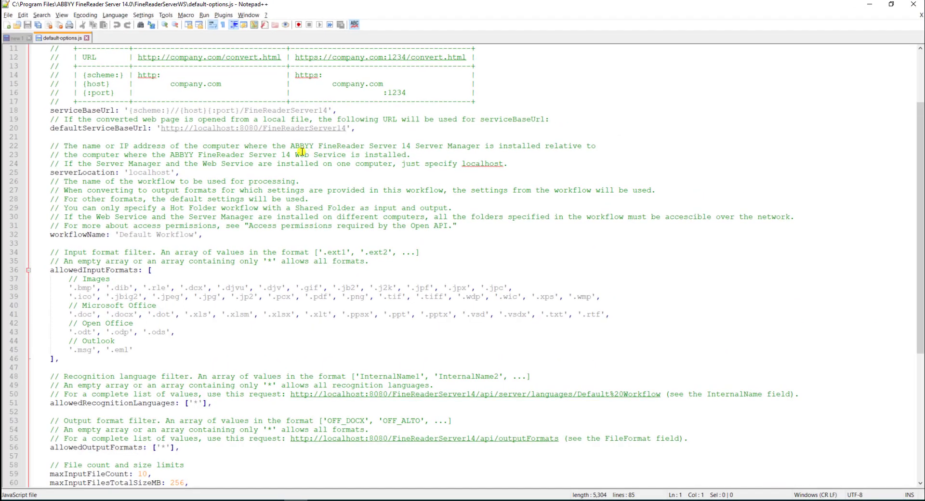
mouse_move(304, 129)
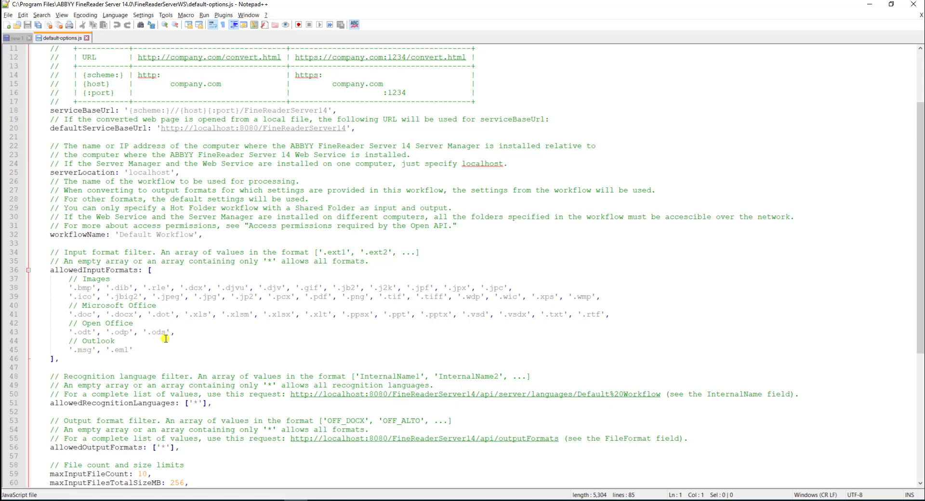
mouse_move(197, 297)
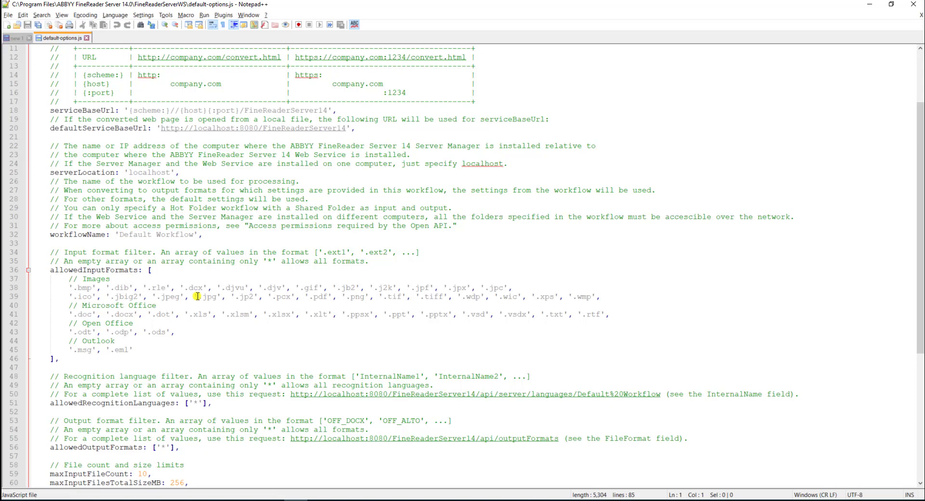
mouse_move(210, 261)
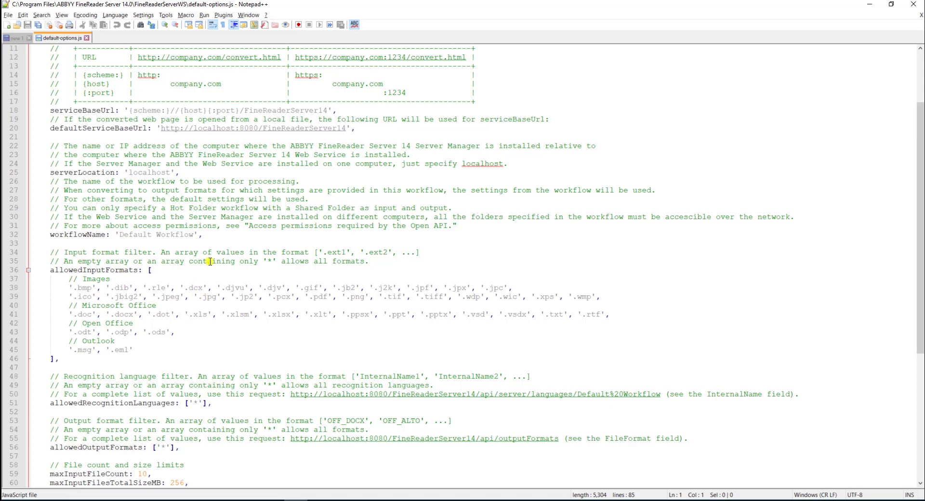